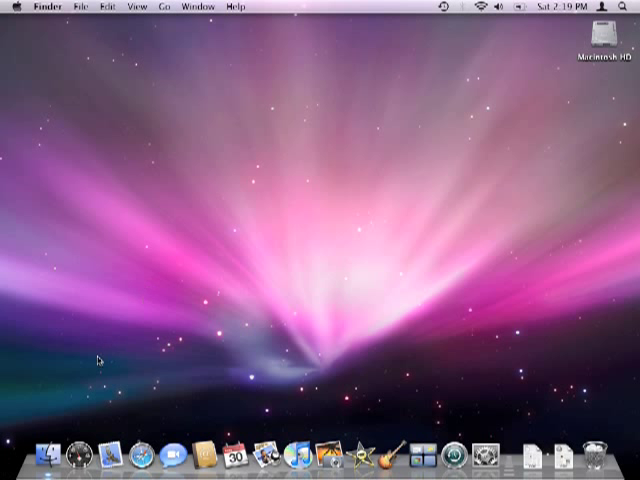
mouse_move(132, 456)
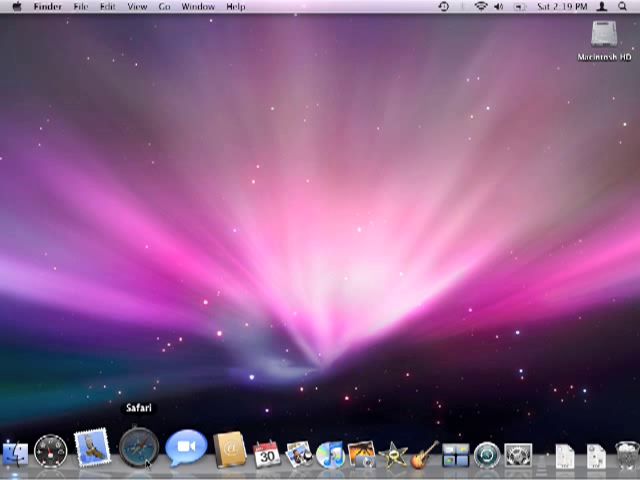
- Launch Safari from the Dock
left_click(140, 450)
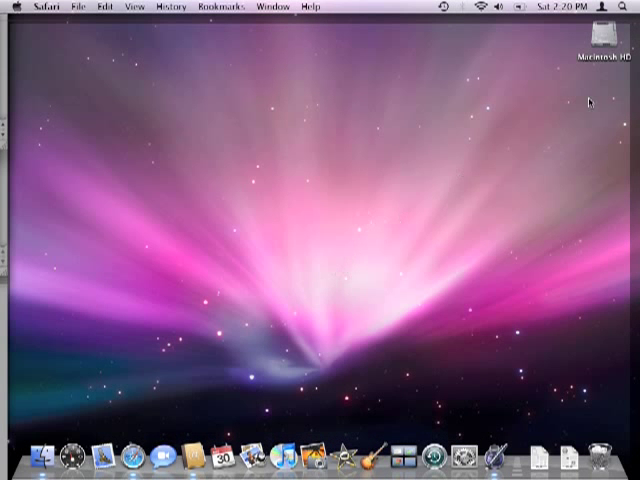
- Bring up System Preferences from the Dock while Safari shows apple.com
double_click(608, 32)
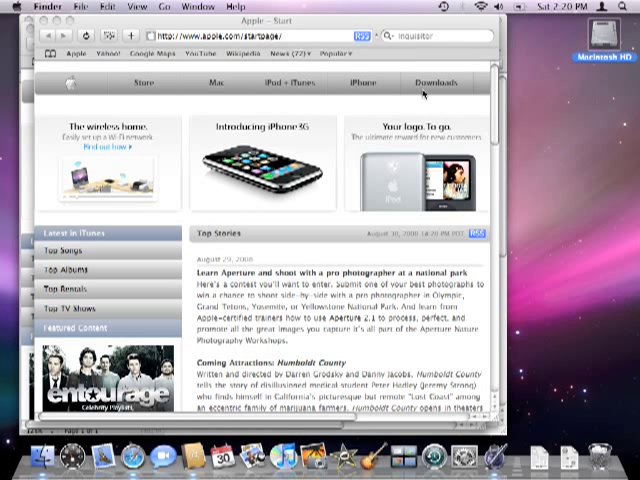
mouse_move(424, 92)
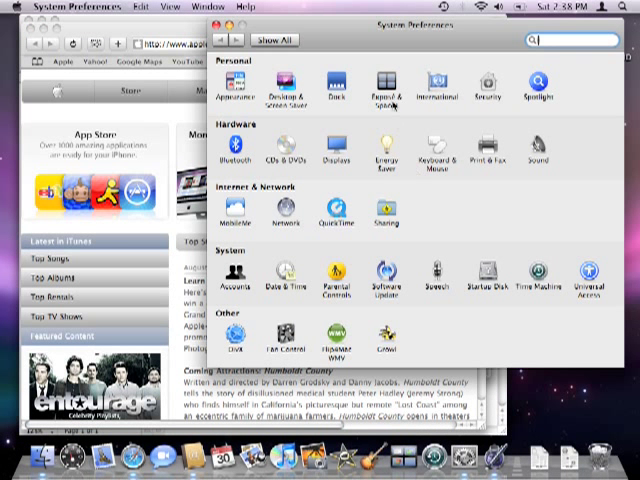
- Enable Spaces in the Exposé & Spaces pane with a four-space grid
left_click(384, 84)
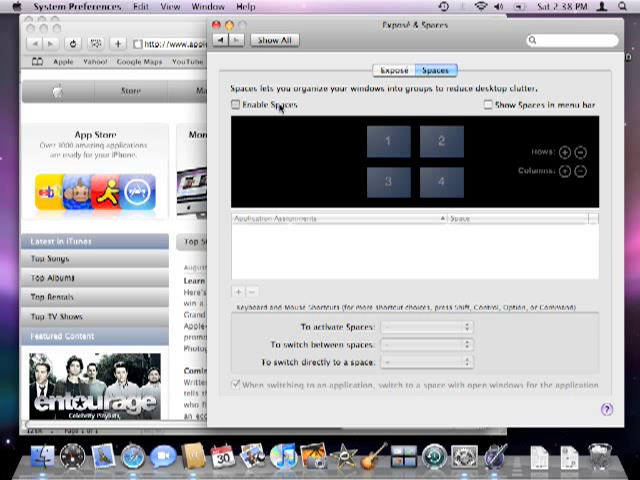
left_click(236, 100)
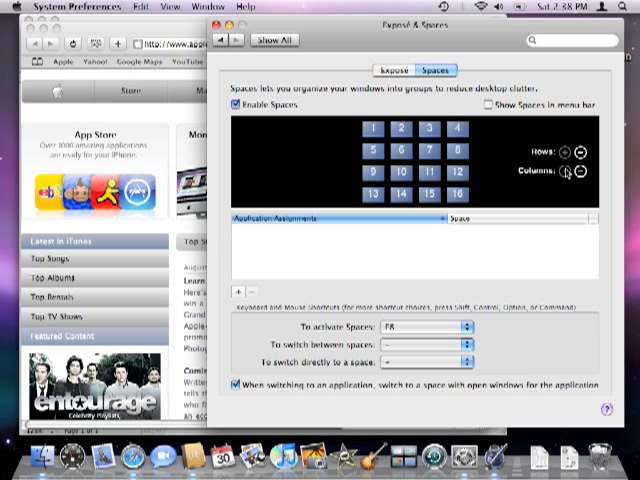
left_click(586, 176)
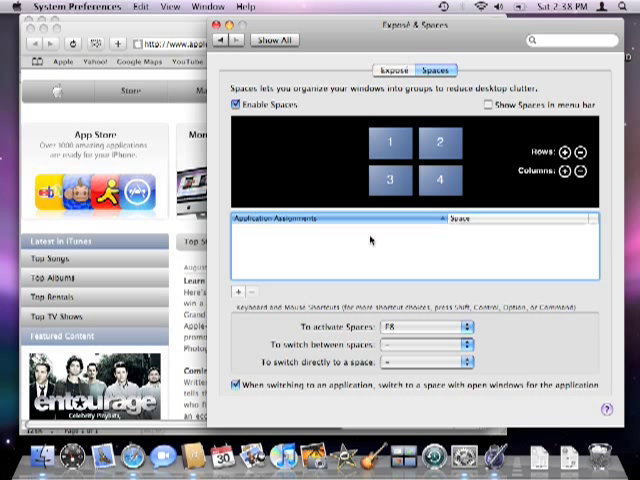
mouse_move(284, 250)
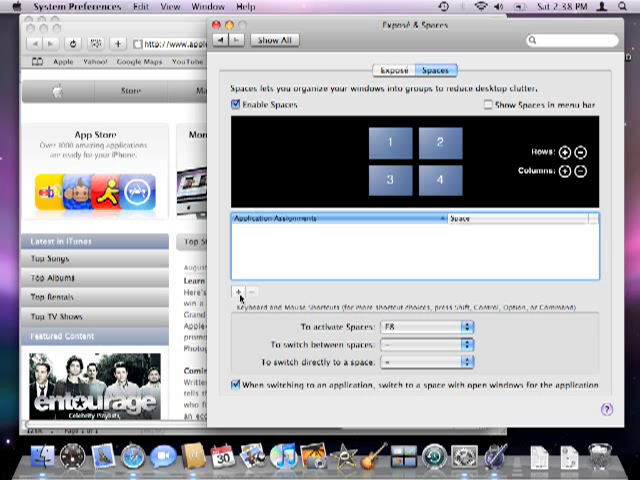
- Add iTunes to the Application Assignments list, bound to Space 1
left_click(240, 292)
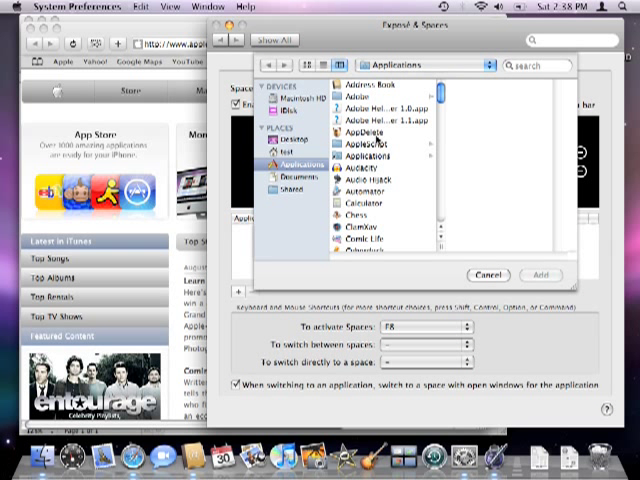
mouse_move(384, 140)
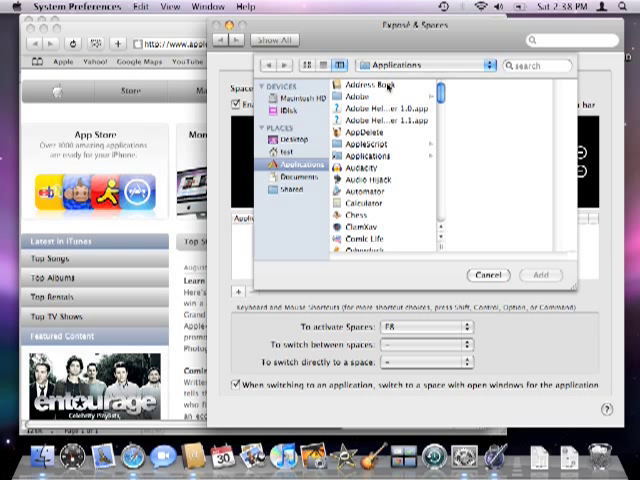
scroll("down", 3)
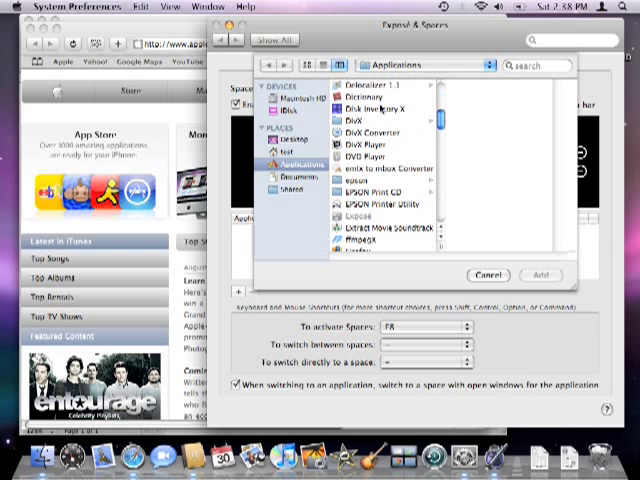
scroll("down", 3)
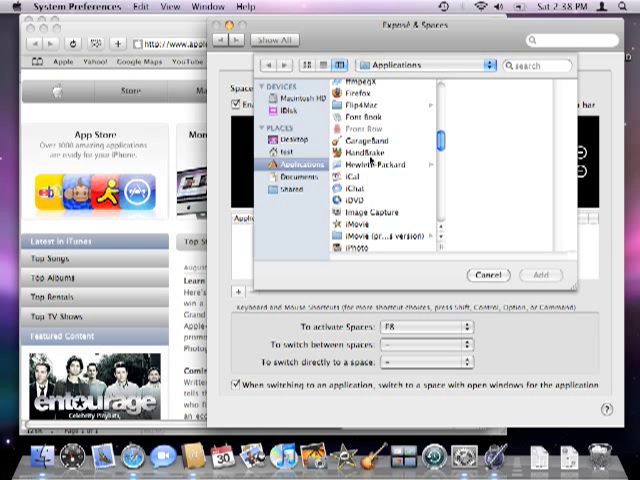
scroll("down", 3)
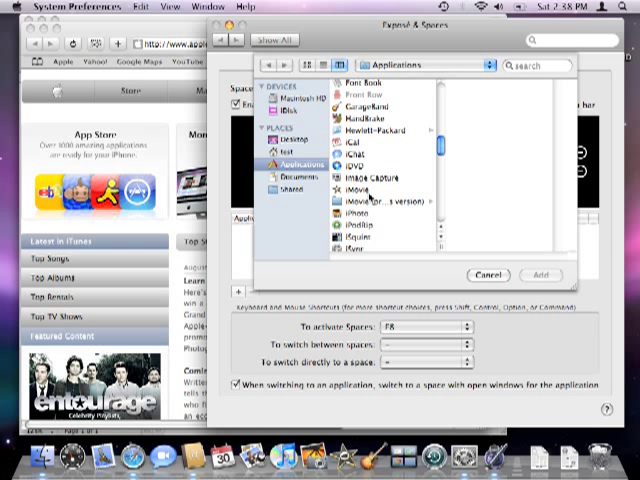
scroll("down", 3)
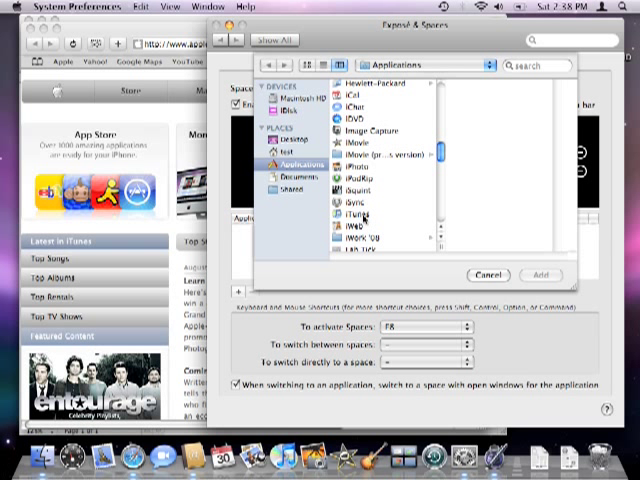
left_click(340, 216)
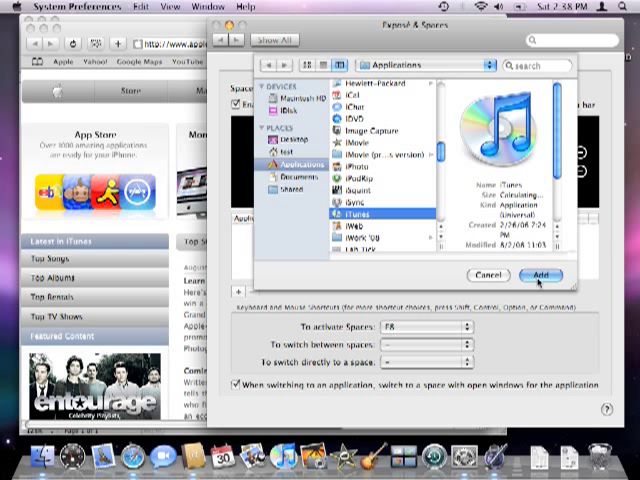
left_click(532, 276)
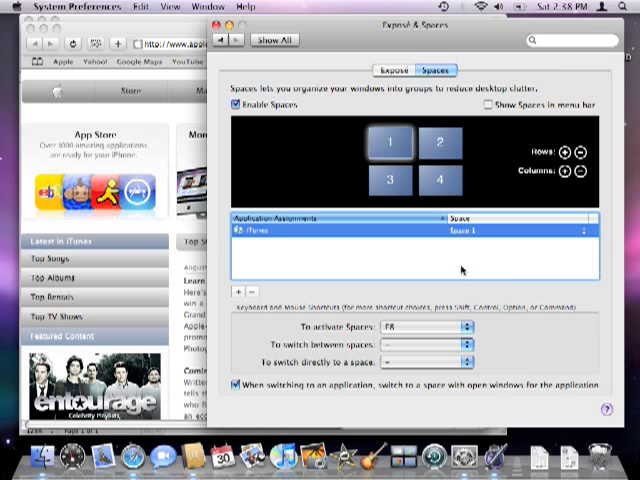
- Browse the Applications folder in Finder and pick more applications for the Spaces assignments
left_click(242, 292)
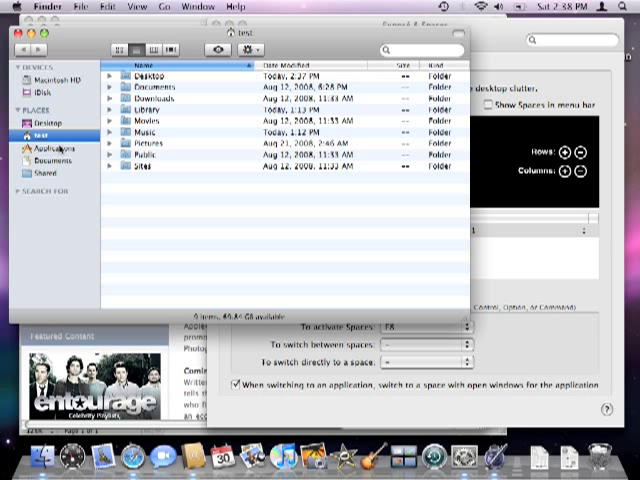
left_click(40, 144)
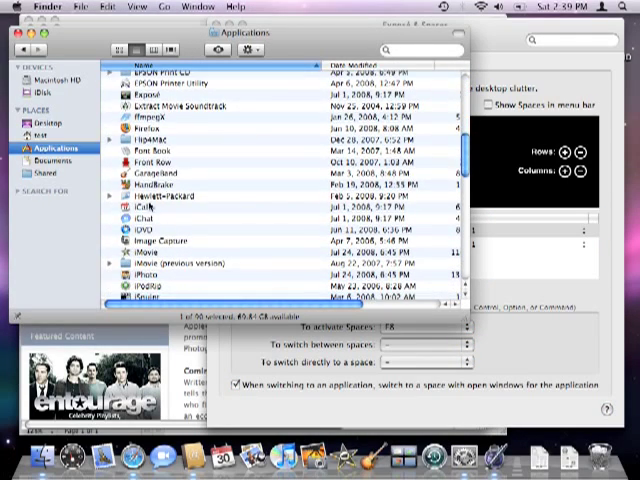
left_click(150, 204)
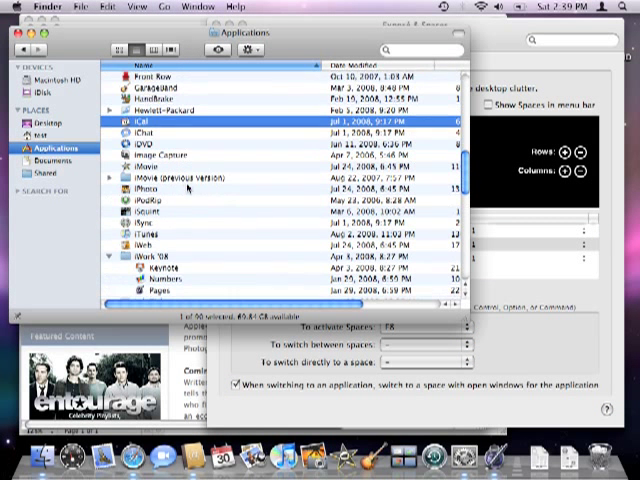
scroll("down", 3)
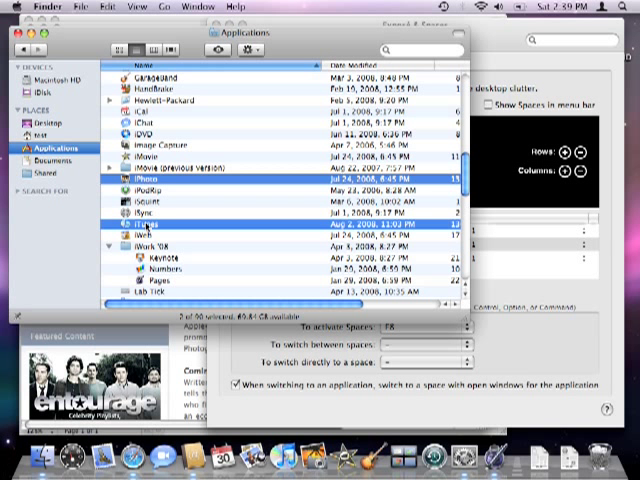
scroll("down", 3)
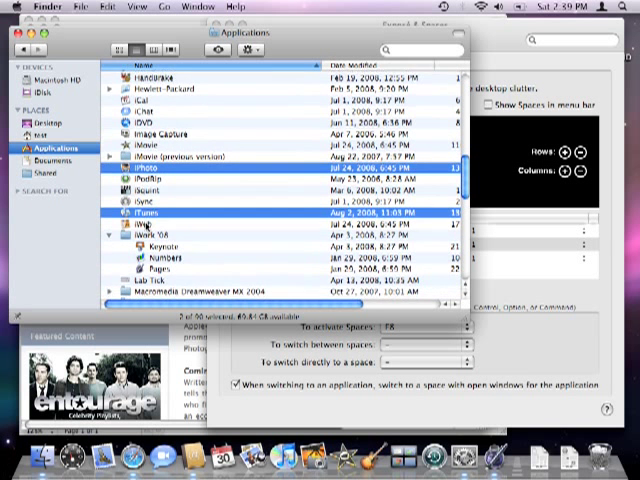
scroll("down", 3)
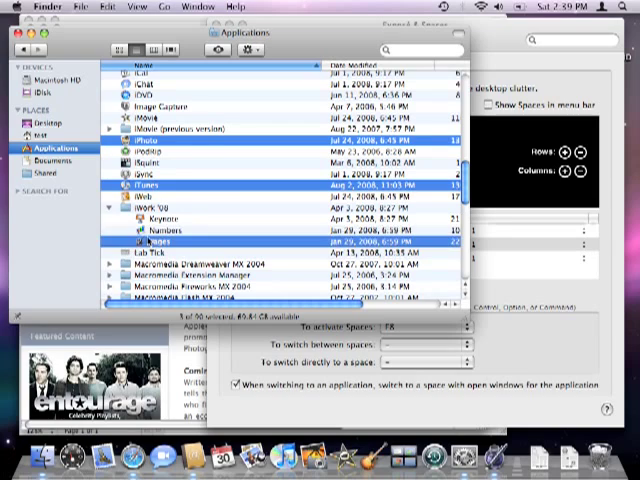
scroll("down", 3)
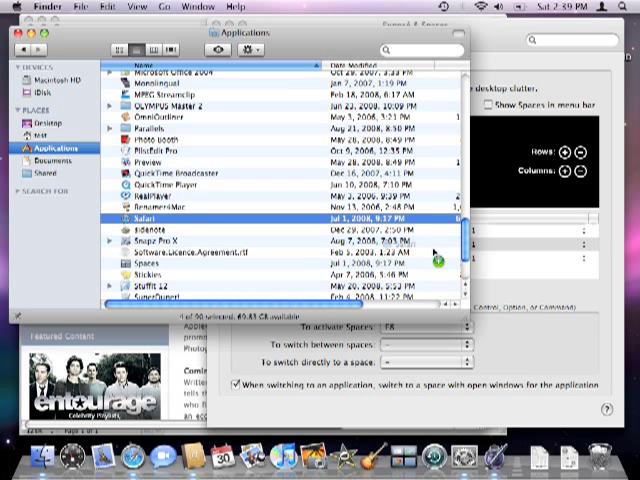
mouse_move(508, 276)
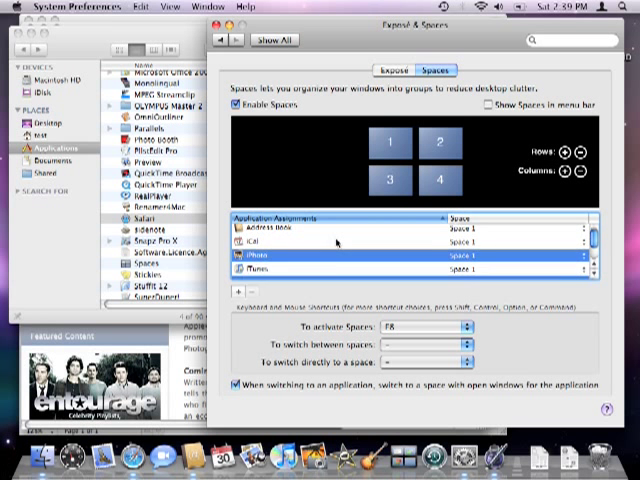
- Assign each listed app, including Pages, to its own space and set Safari to Every Space
scroll("down", 3)
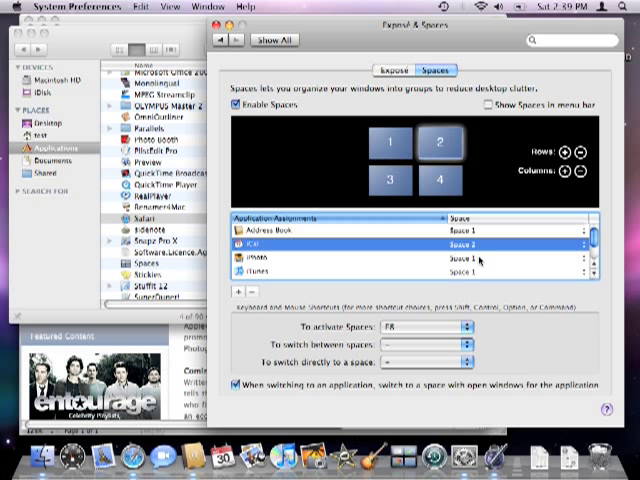
left_click(510, 270)
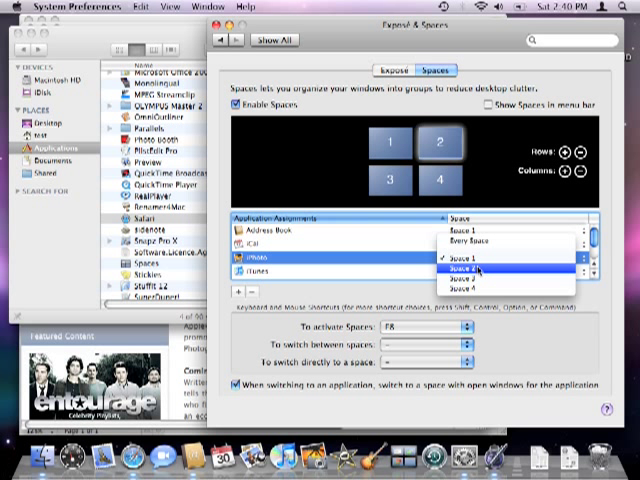
left_click(466, 268)
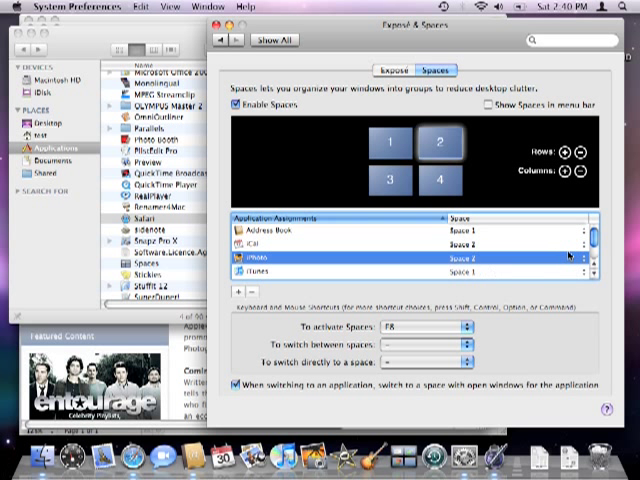
scroll("down", 3)
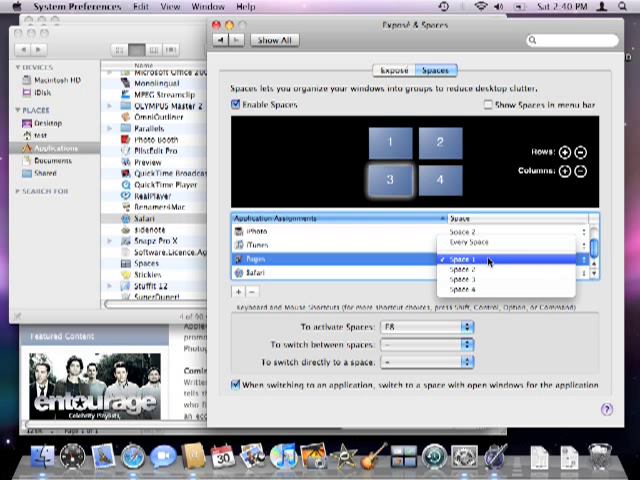
left_click(470, 274)
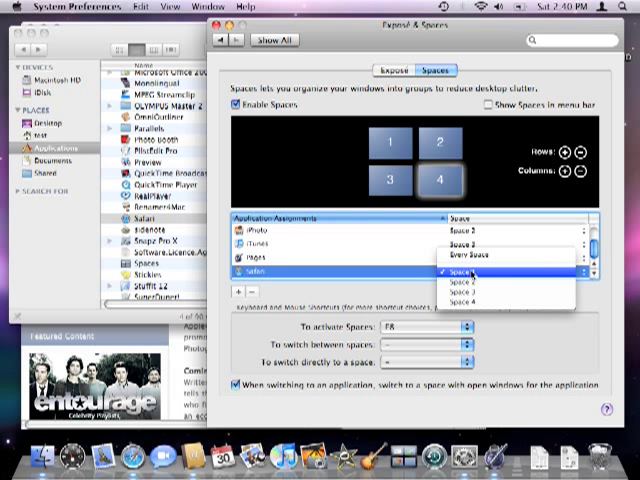
left_click(464, 260)
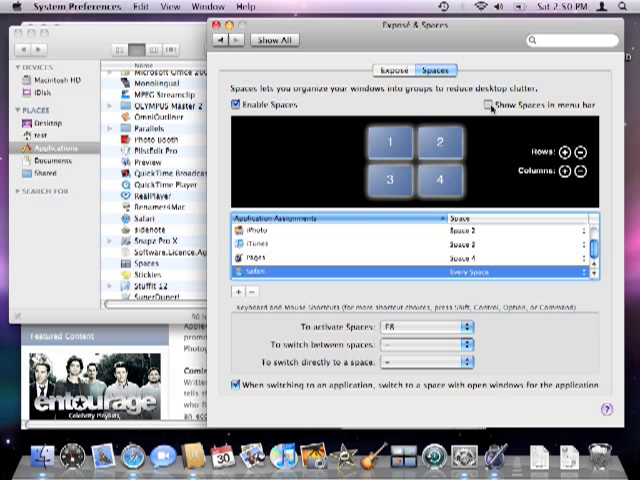
- Tick 'Show Spaces in menu bar' and open Pages to check its assigned space
left_click(488, 112)
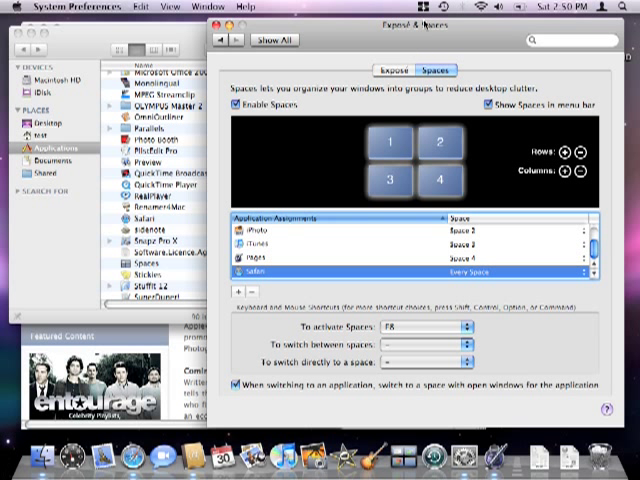
left_click(416, 8)
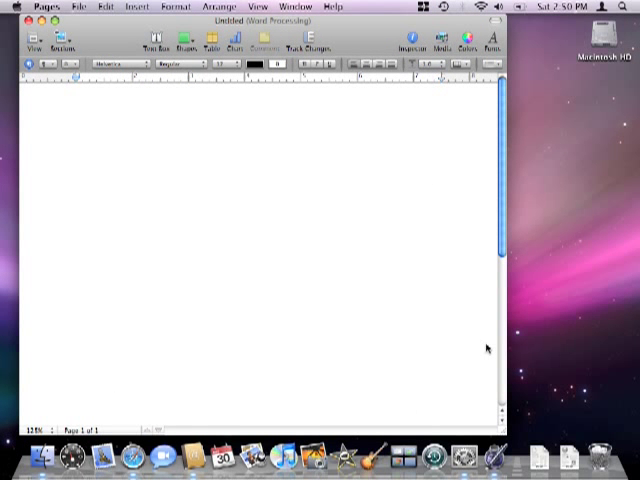
mouse_move(504, 432)
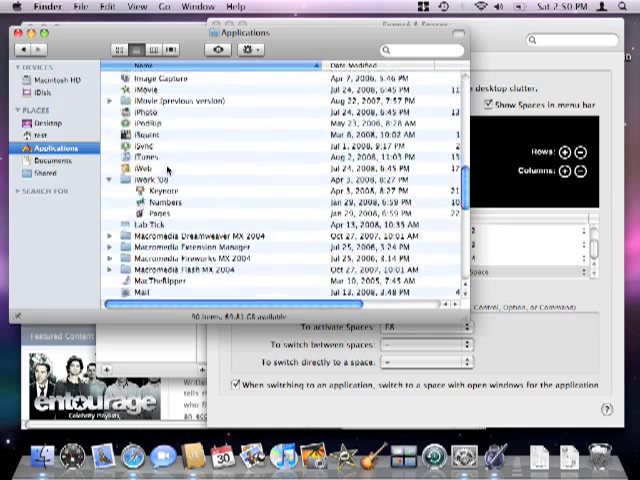
- Launch iCal from the Applications folder and return to Finder
left_click(160, 180)
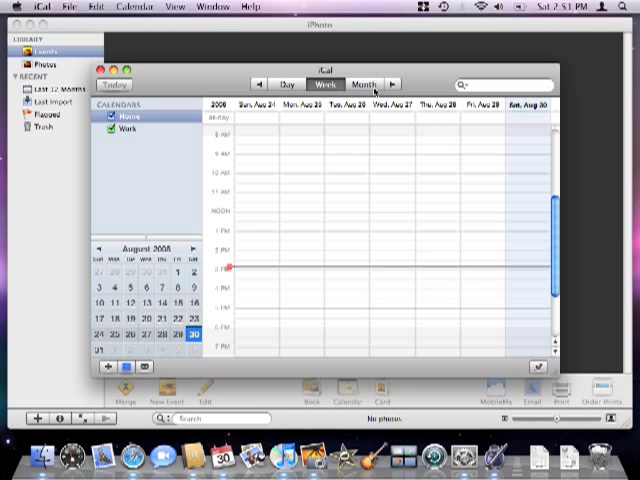
left_click(412, 8)
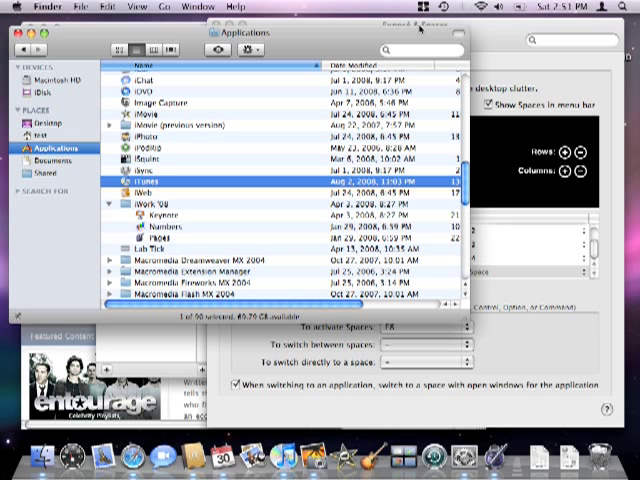
- Launch iTunes from the Applications folder before viewing all four spaces with F8
left_click(150, 190)
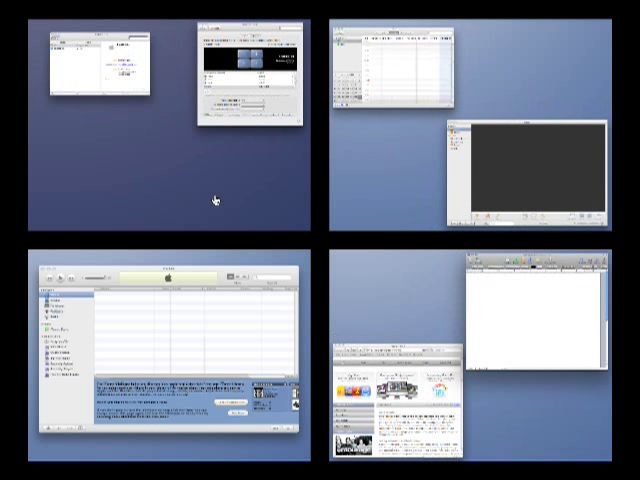
mouse_move(242, 204)
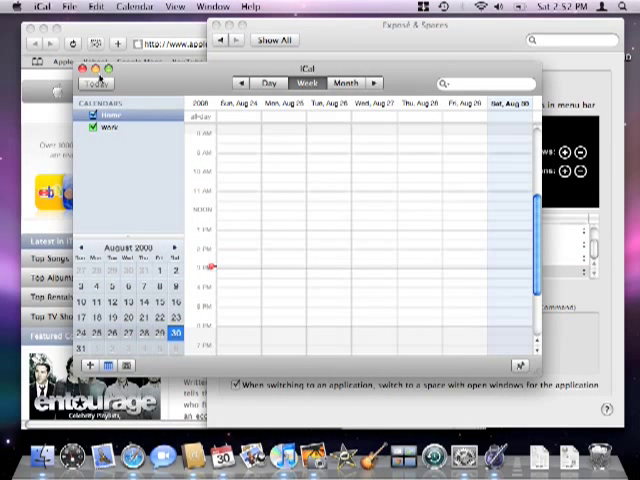
- Set the space-switching shortcuts to Arrow Keys and Number Keys in the Spaces pane
left_click(424, 68)
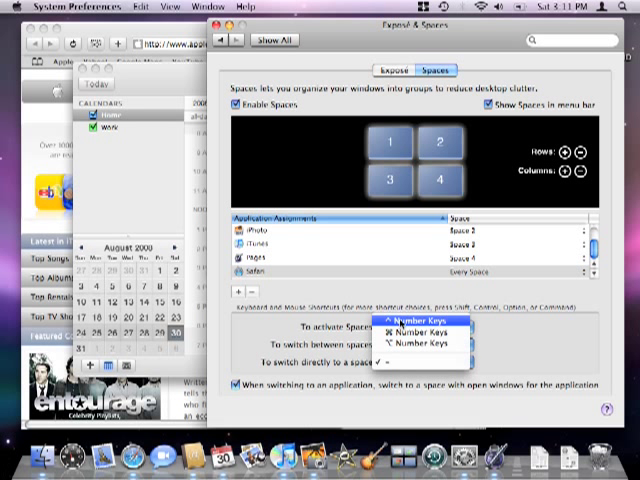
left_click(412, 328)
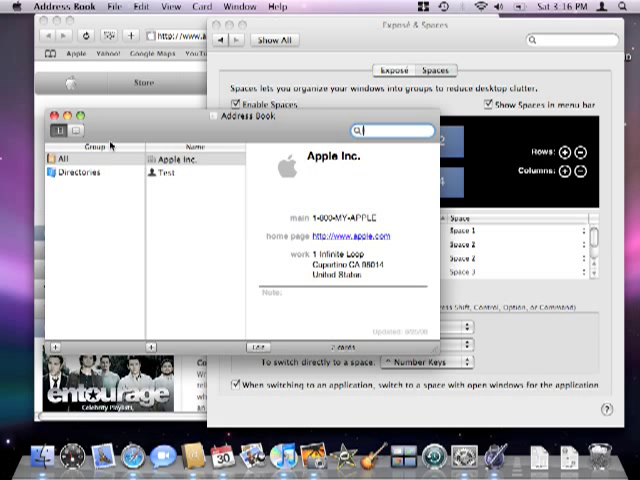
mouse_move(320, 40)
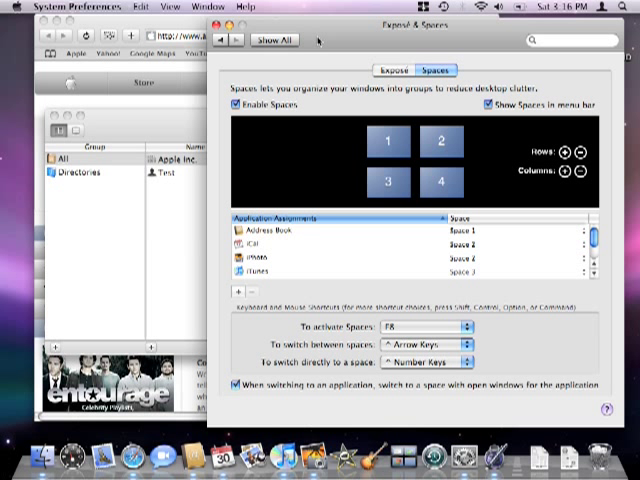
- Assign the Exposé active screen corners to Spaces, All Windows and Desktop
left_click(398, 70)
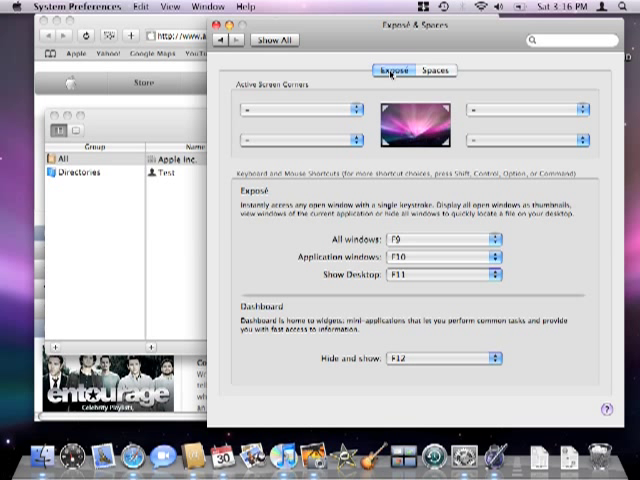
mouse_move(344, 138)
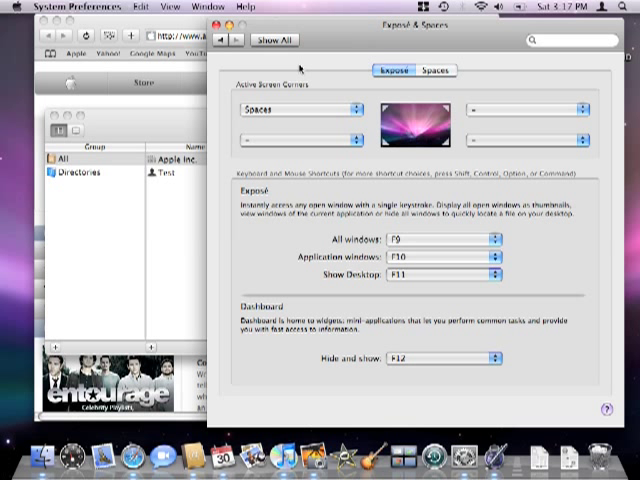
mouse_move(302, 144)
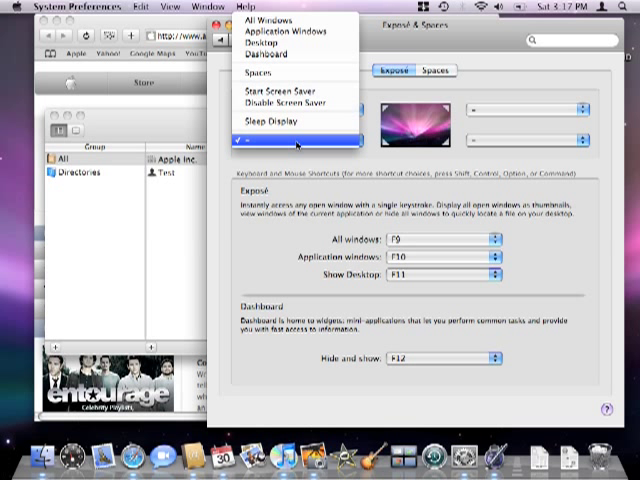
mouse_move(296, 22)
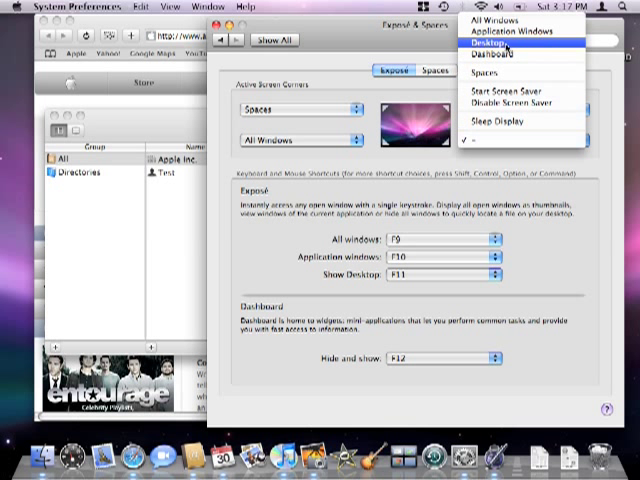
left_click(512, 46)
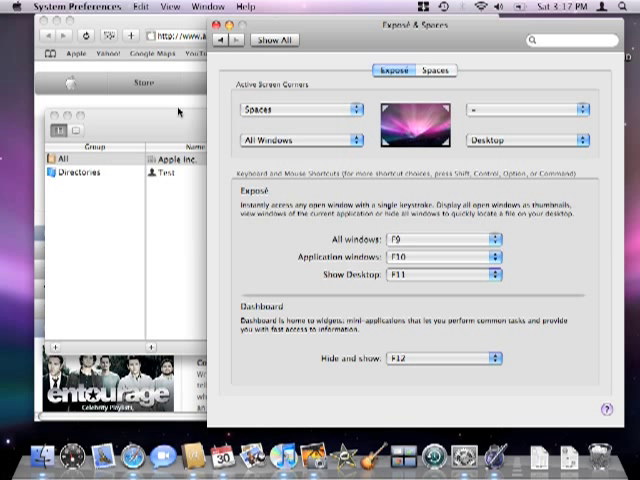
key("f9")
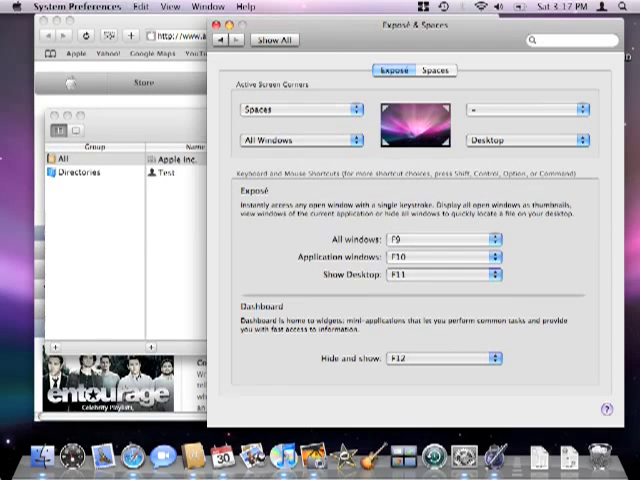
mouse_move(588, 420)
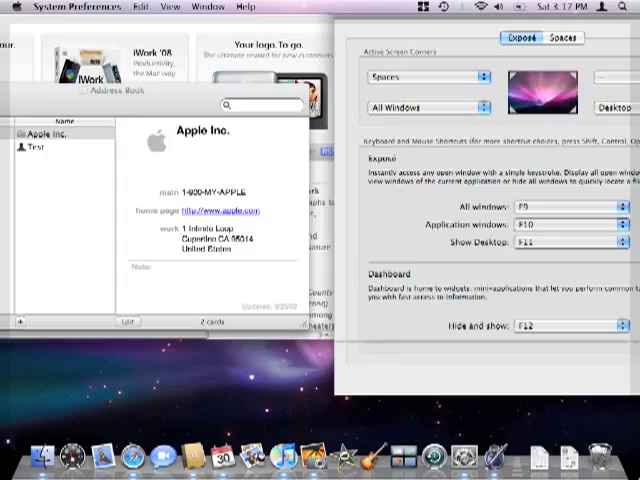
- Bring up the Spaces overview showing all four spaces
key("F9")
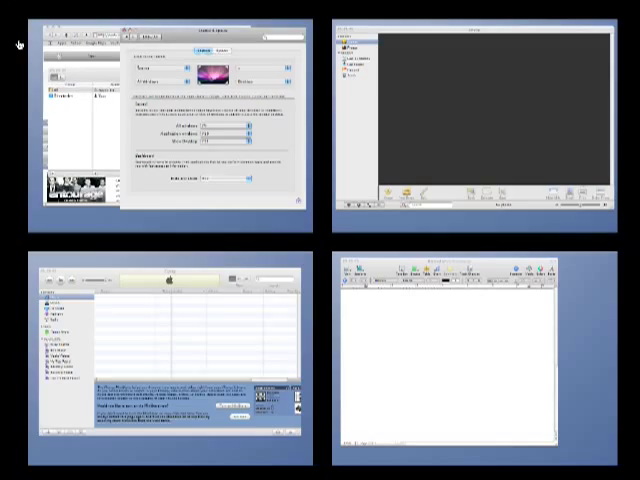